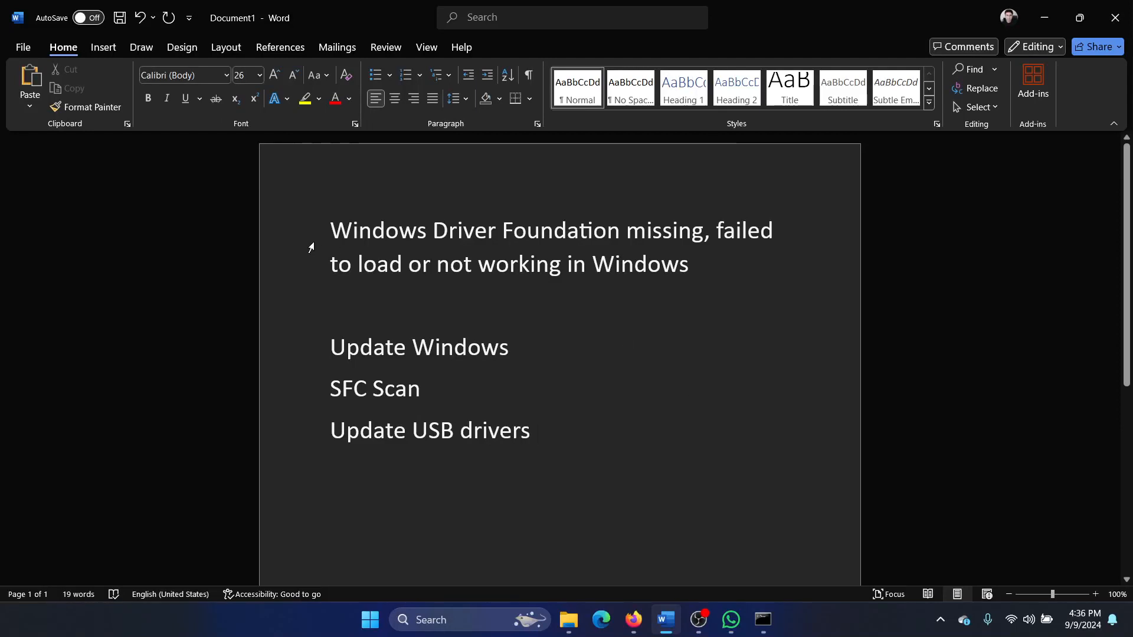
{"action": "mouse_move", "coordinate": [741, 219]}
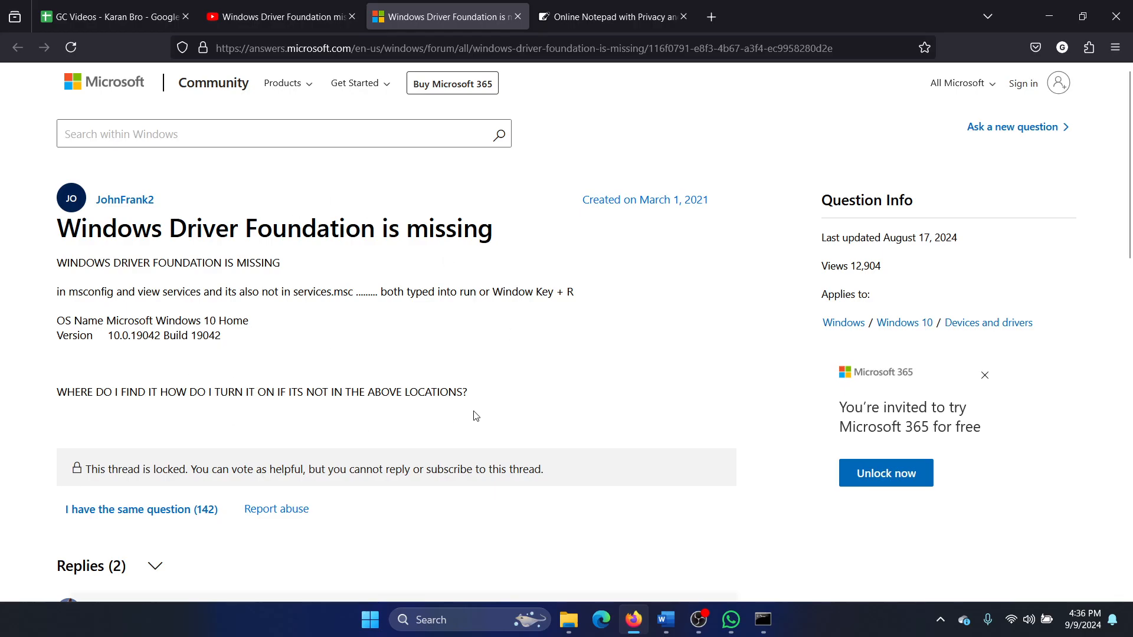
Read the thread's SFC tool replies, highlight 'Update Windows' in the notes, and open the Win+X menu.
{"action": "scroll", "scroll_direction": "down", "scroll_amount": 3}
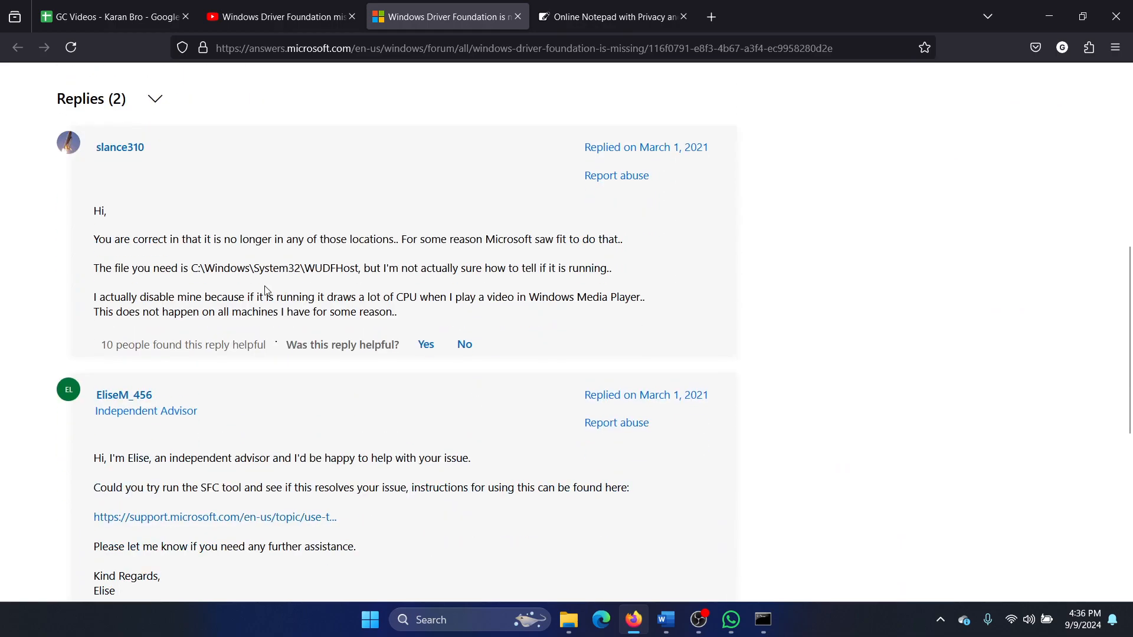
{"action": "left_click_drag", "start_coordinate": [189, 268], "coordinate": [328, 267]}
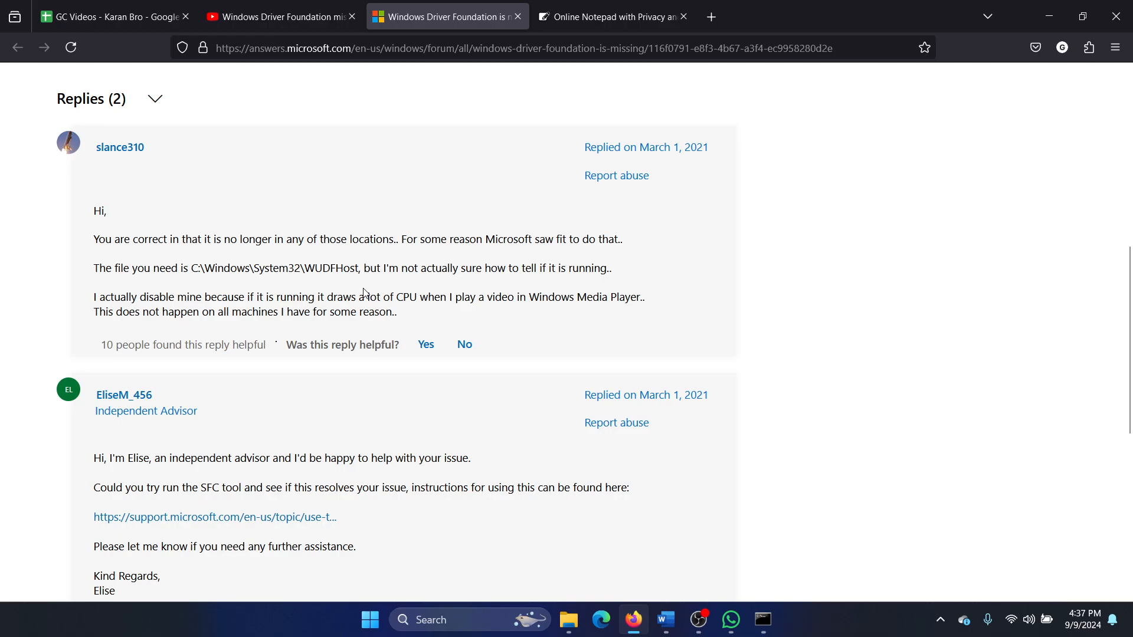
{"action": "scroll", "scroll_direction": "up", "scroll_amount": 3}
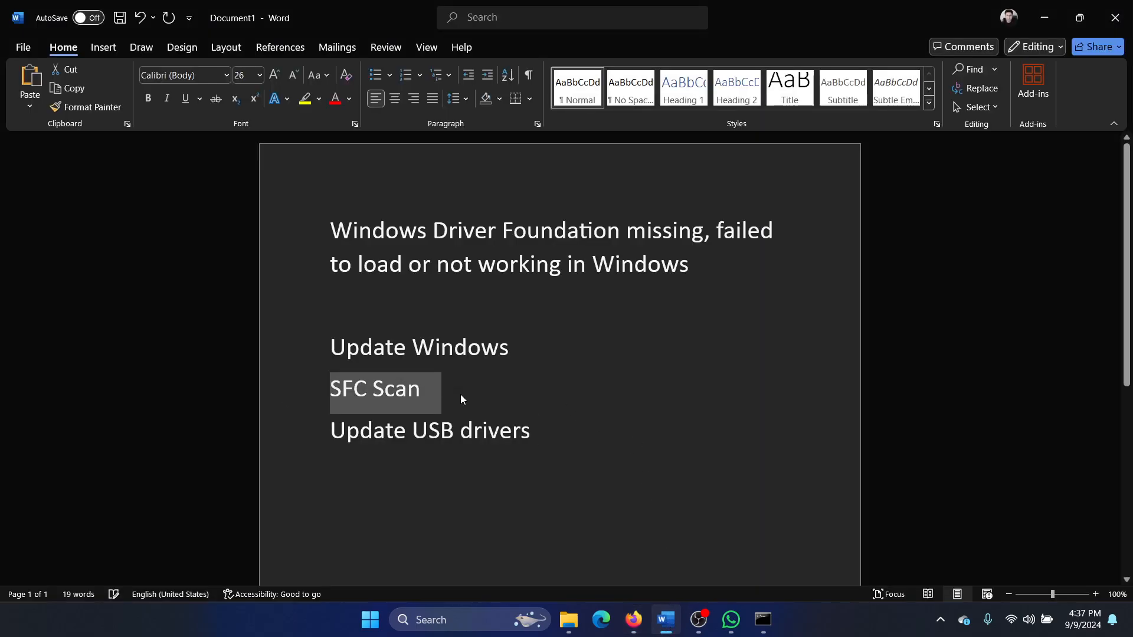
{"action": "left_click", "coordinate": [417, 346]}
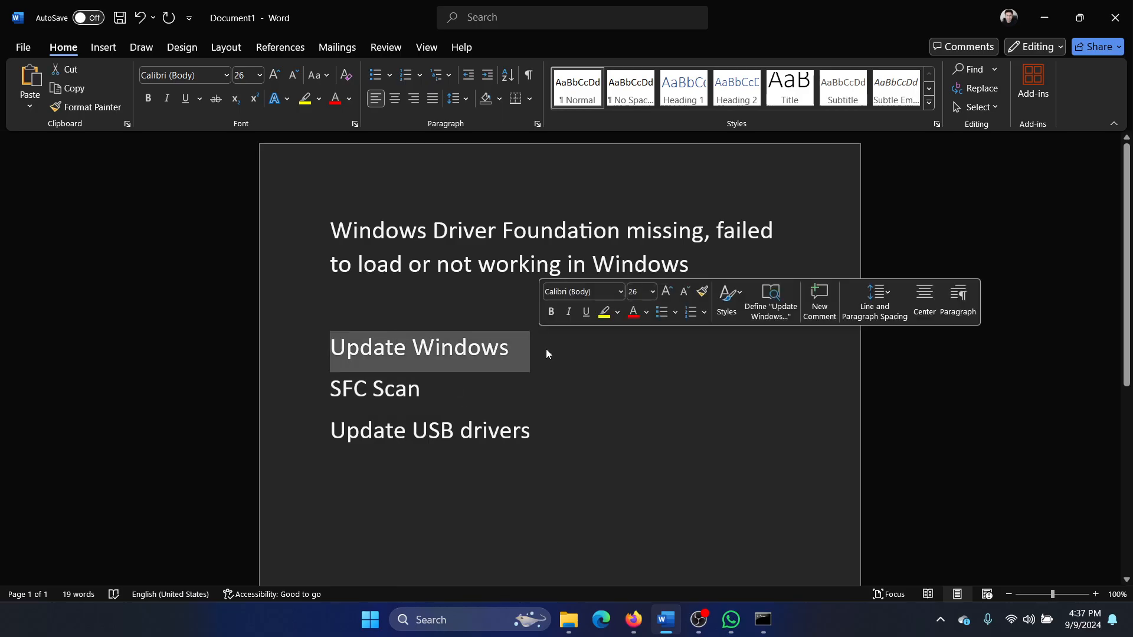
{"action": "right_click", "coordinate": [370, 619]}
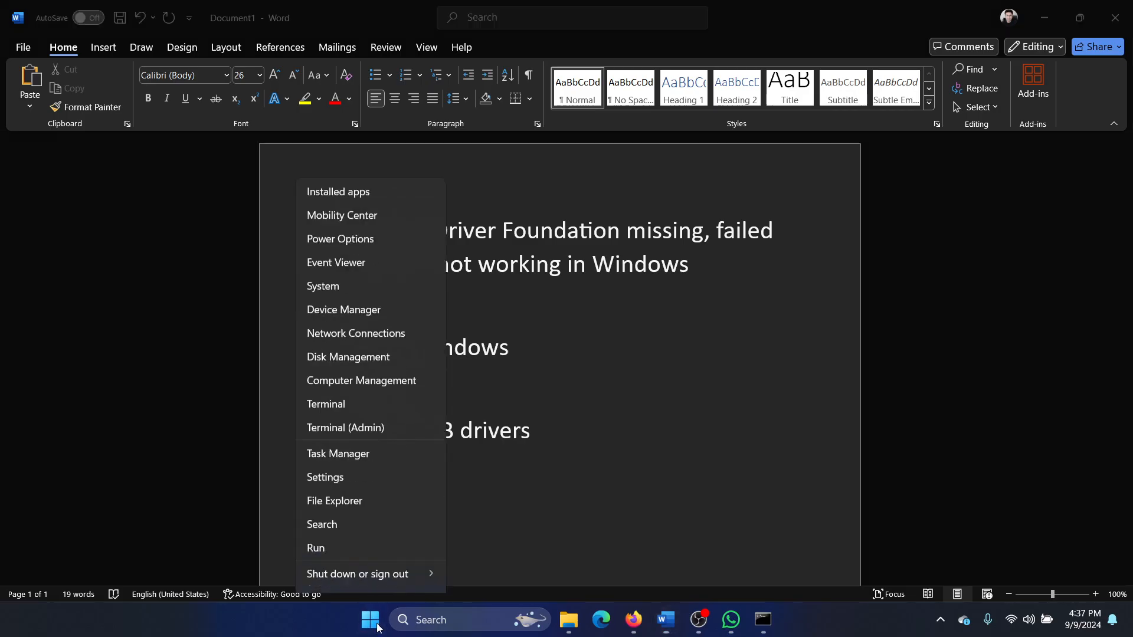
Start a Windows Update check from Settings, then close Settings.
{"action": "left_click", "coordinate": [324, 476]}
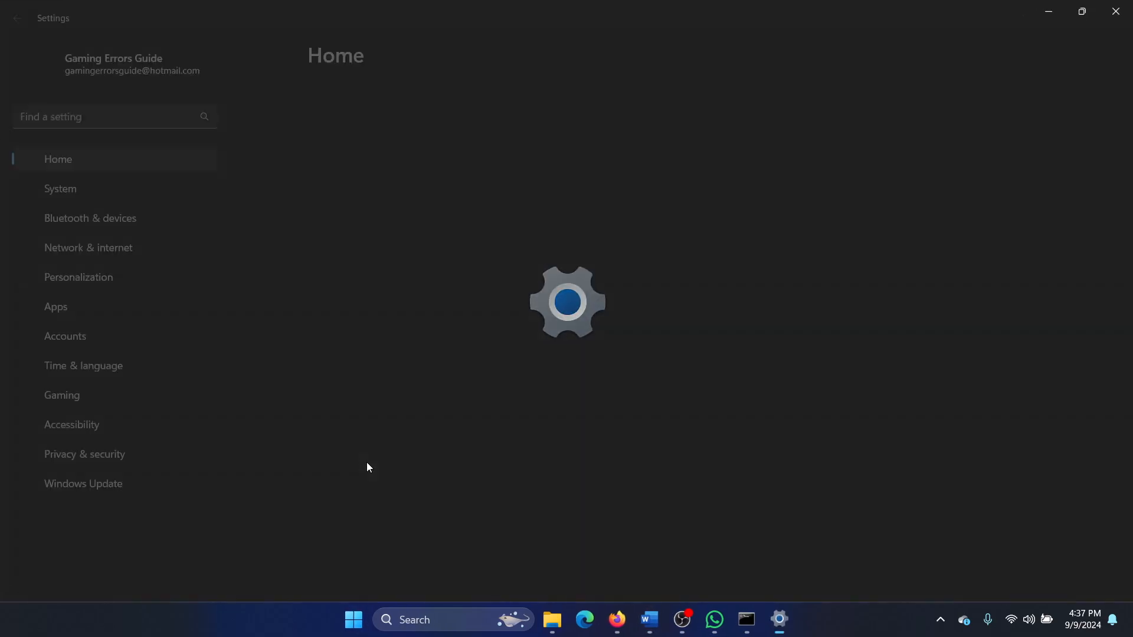
{"action": "left_click", "coordinate": [84, 483]}
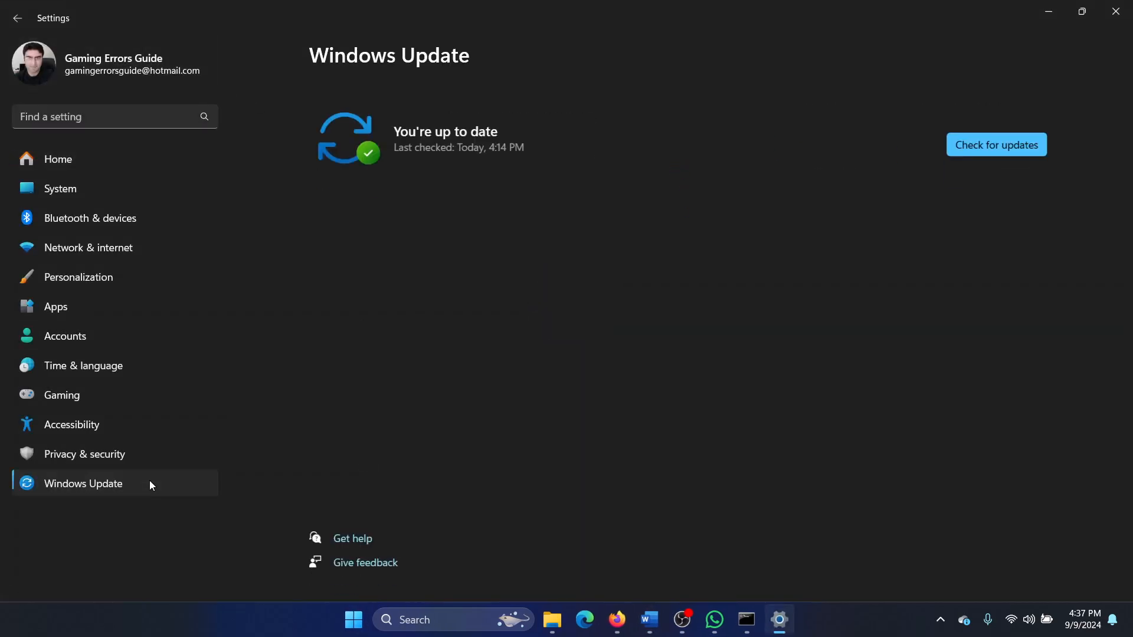
{"action": "left_click", "coordinate": [995, 145]}
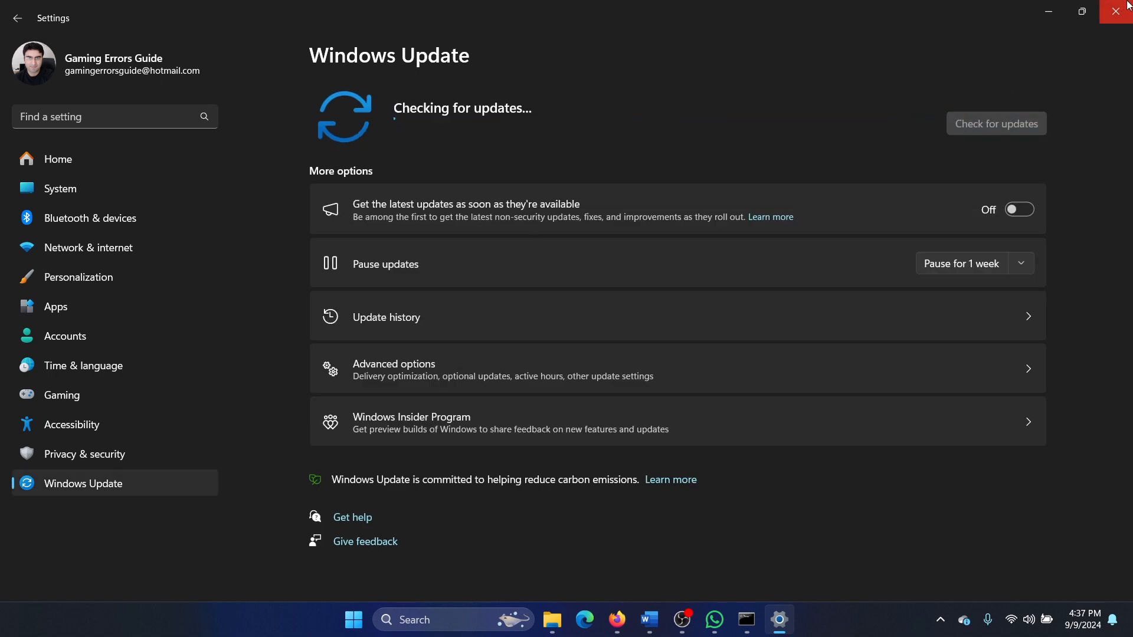
{"action": "left_click", "coordinate": [662, 619]}
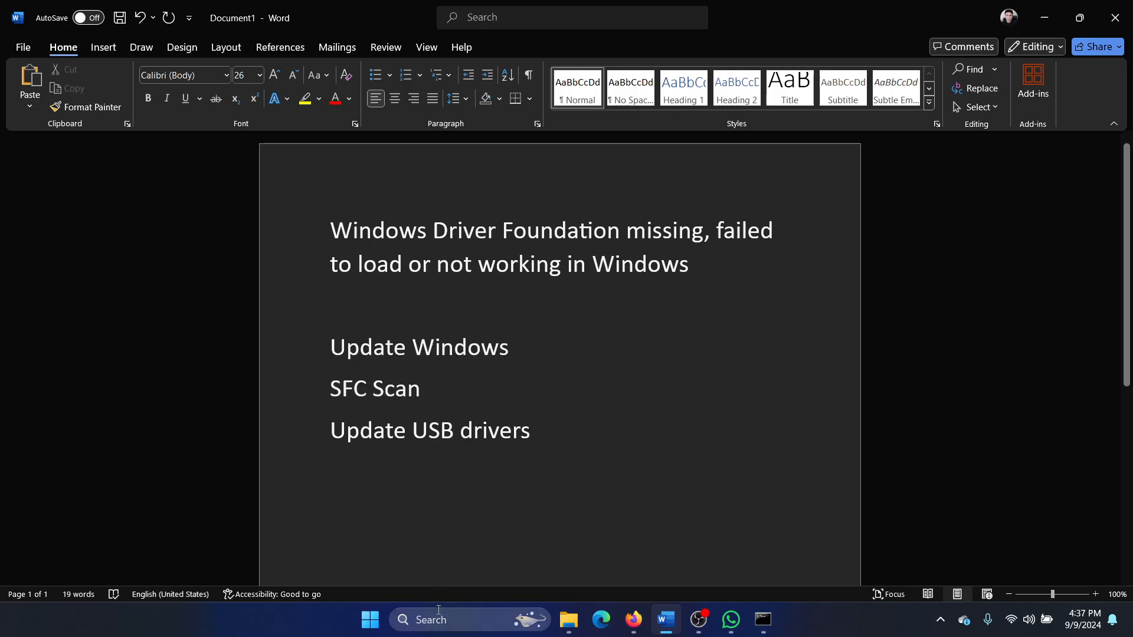
Search 'com' to find Command Prompt and run sfc /scannow as administrator.
{"action": "type", "text": "com"}
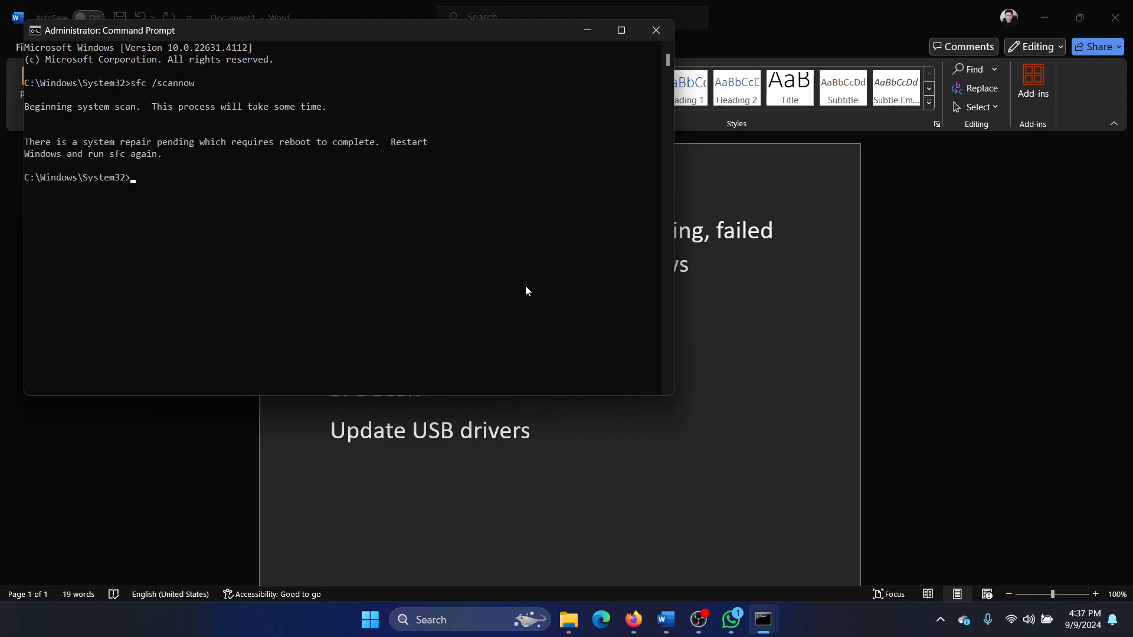
{"action": "mouse_move", "coordinate": [690, 444]}
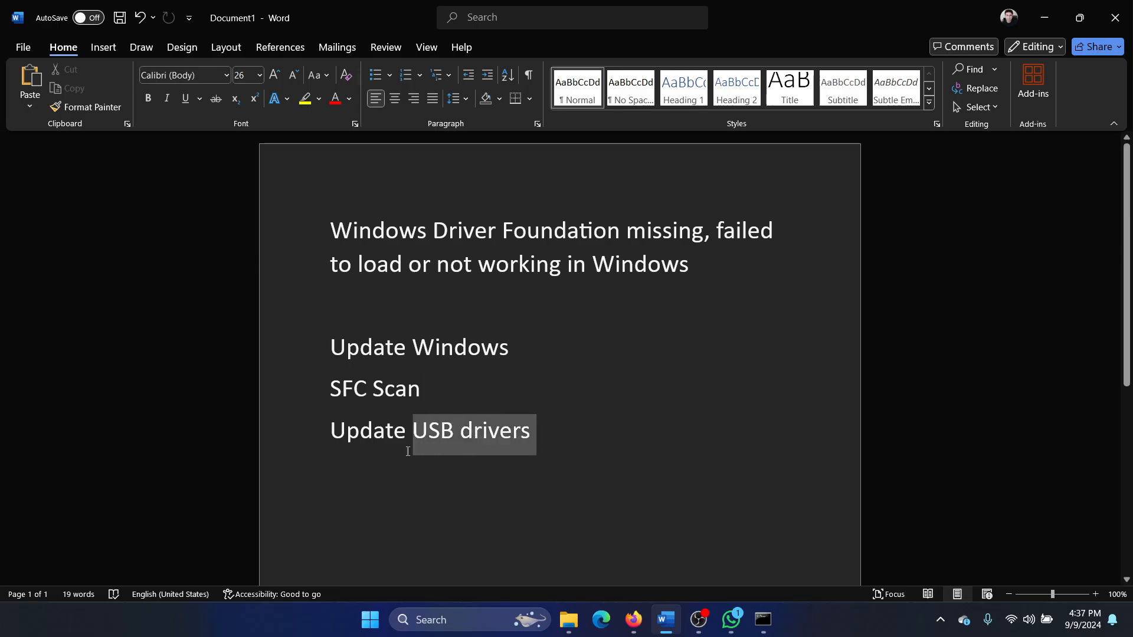
Launch Device Manager from the Windows Search results.
{"action": "left_click", "coordinate": [452, 455]}
{"action": "type", "text": "dev"}
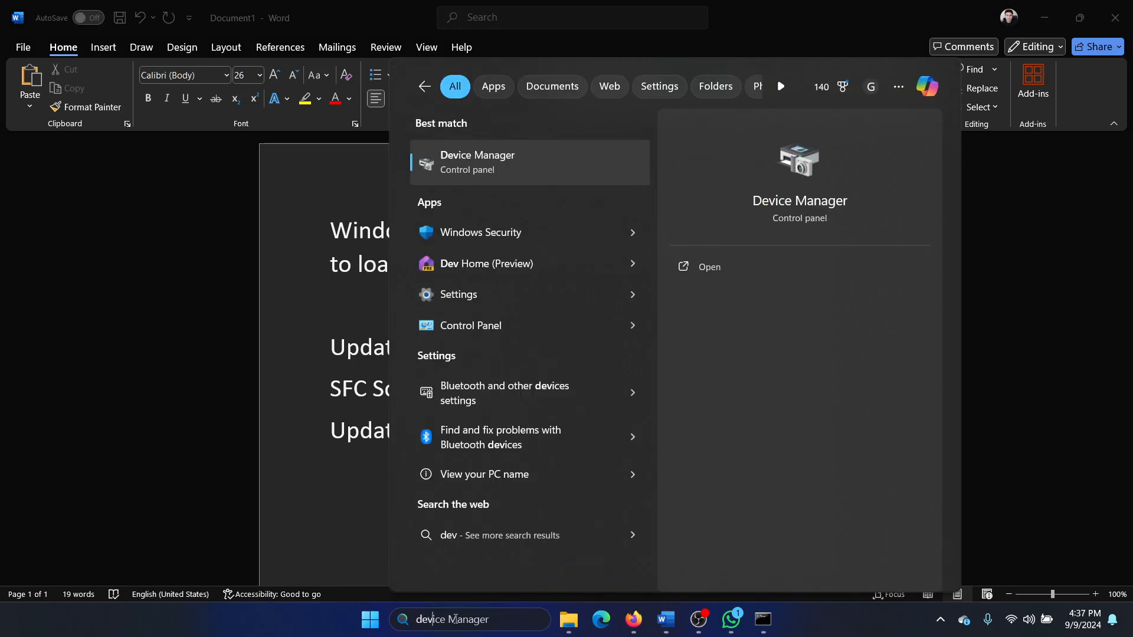
{"action": "left_click", "coordinate": [708, 266]}
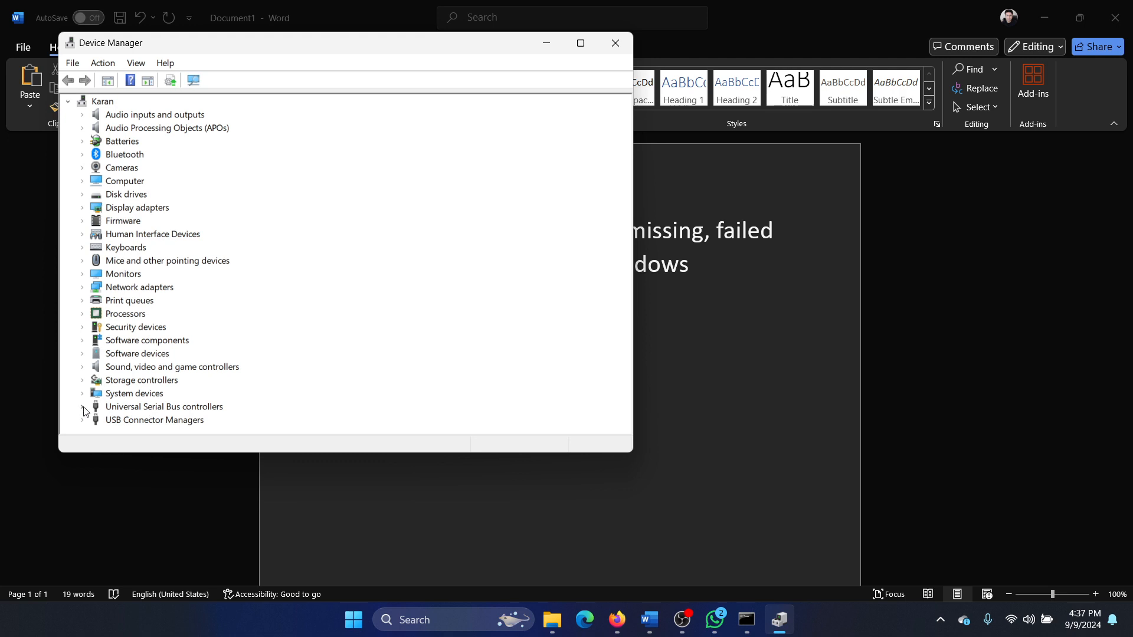
Expand Universal Serial Bus controllers, then close Device Manager to return to Word.
{"action": "left_click", "coordinate": [83, 409]}
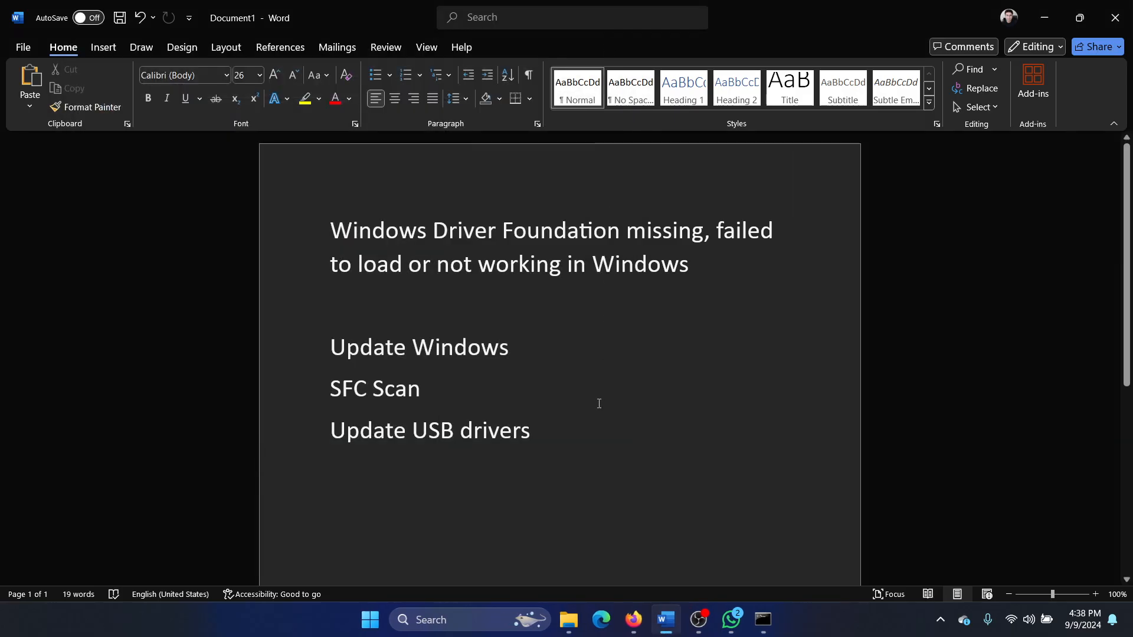
{"action": "left_click", "coordinate": [440, 430]}
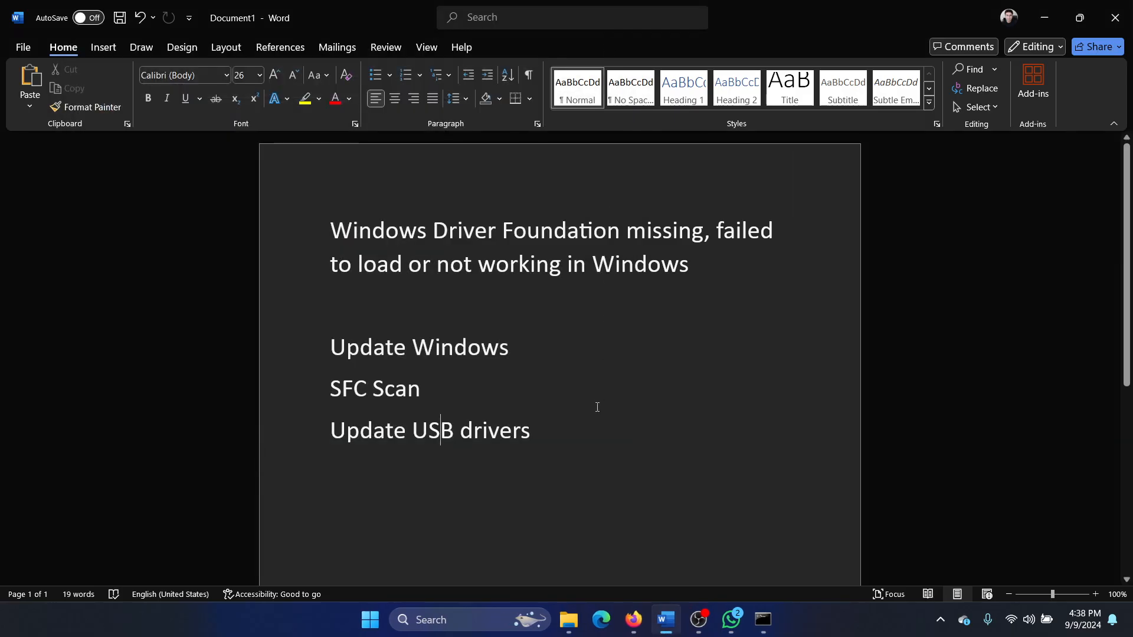